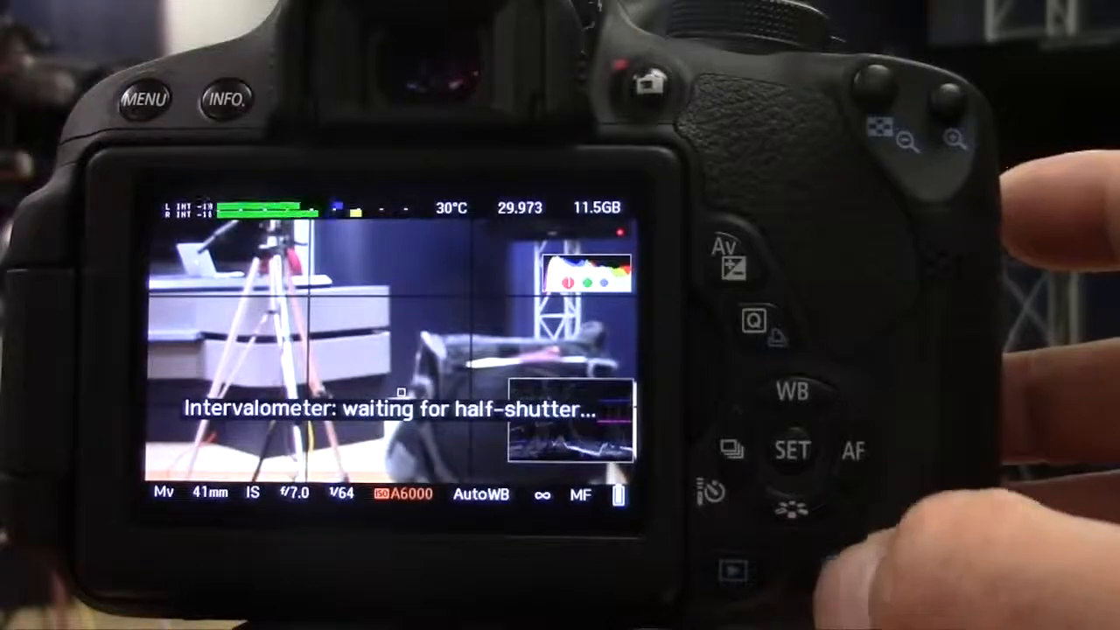
Step: Bring up the Shoot menu from live view with Intervalometer (ON, 2s) highlighted
click(144, 98)
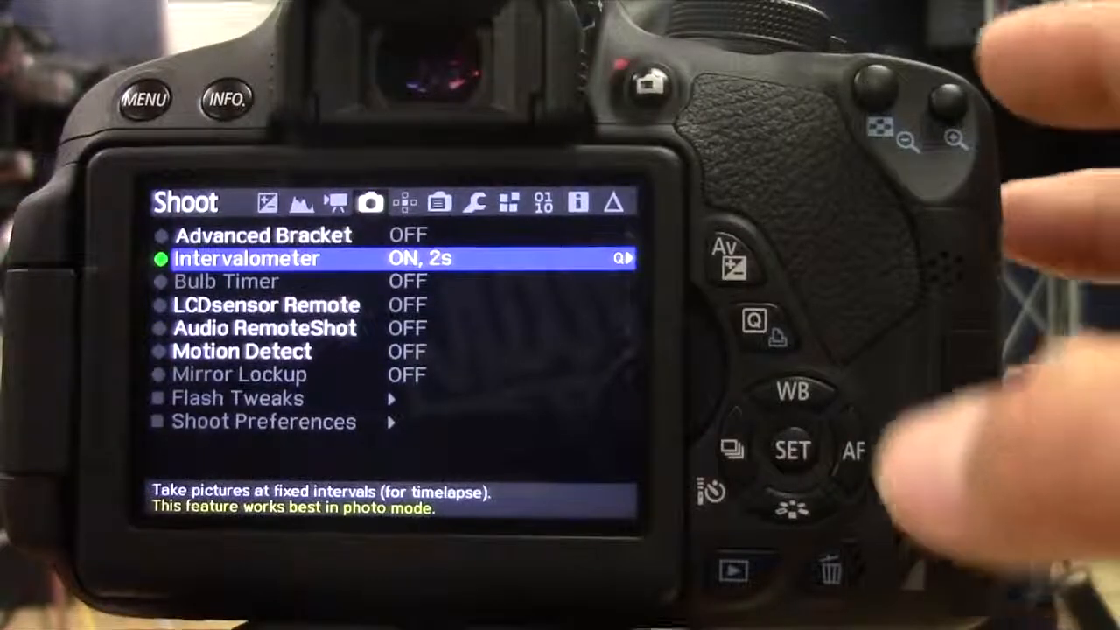